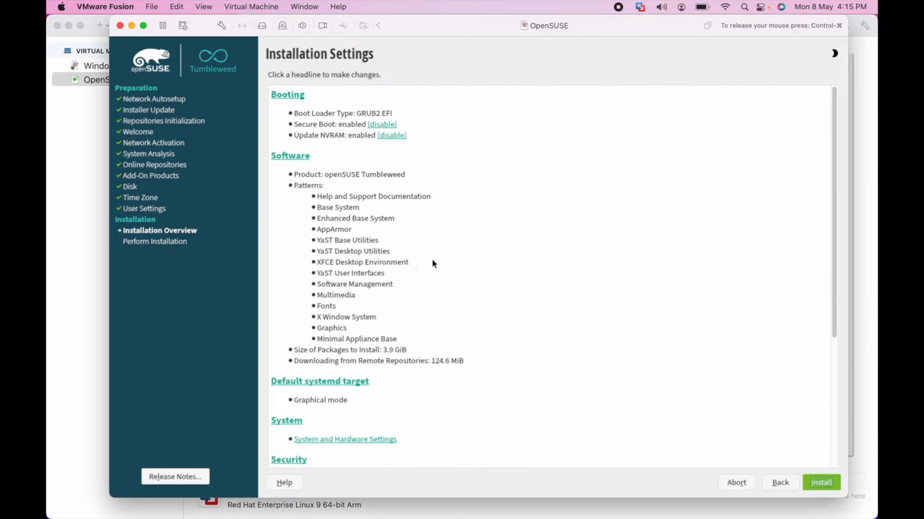
Start the openSUSE Tumbleweed install with current settings and confirm it in the Confirm Installation dialog.
click(819, 482)
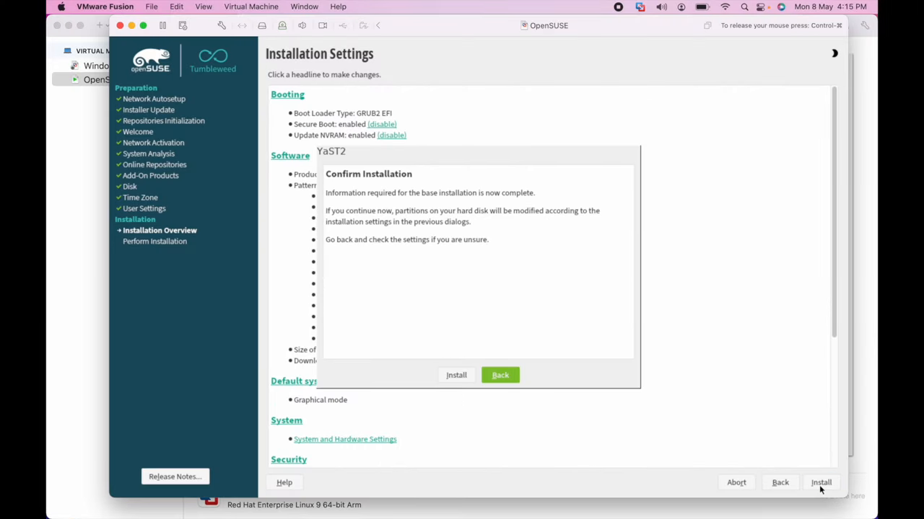
click(456, 375)
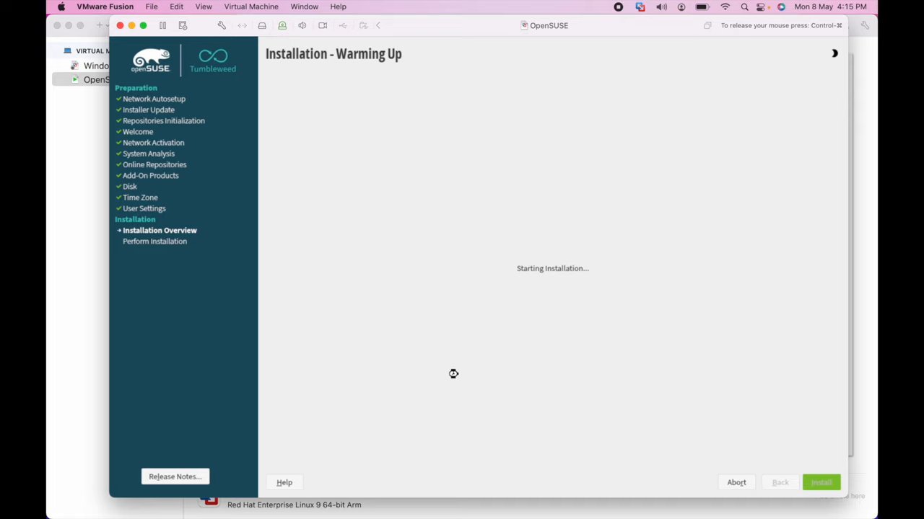